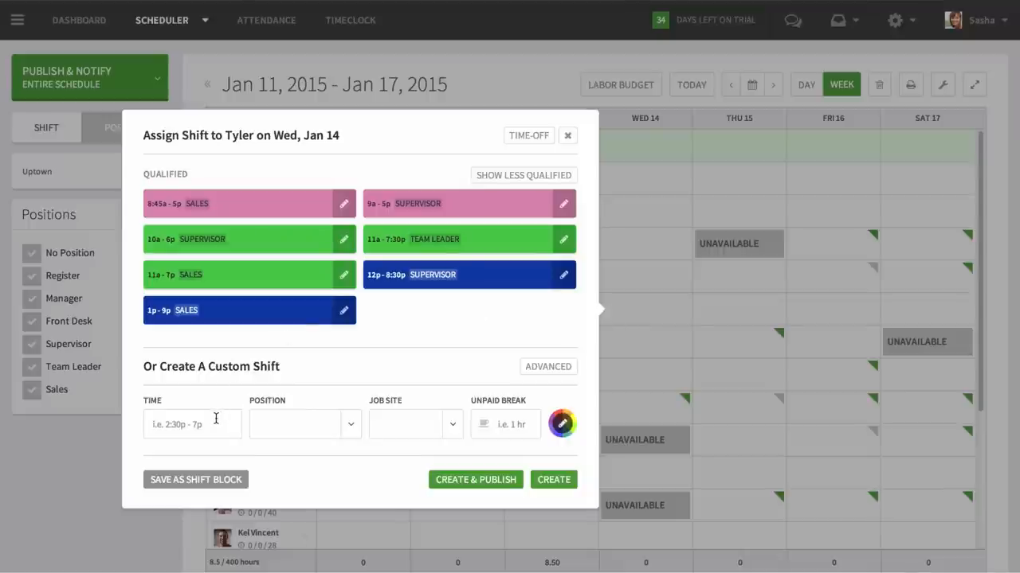
pyautogui.write('7a-4p')
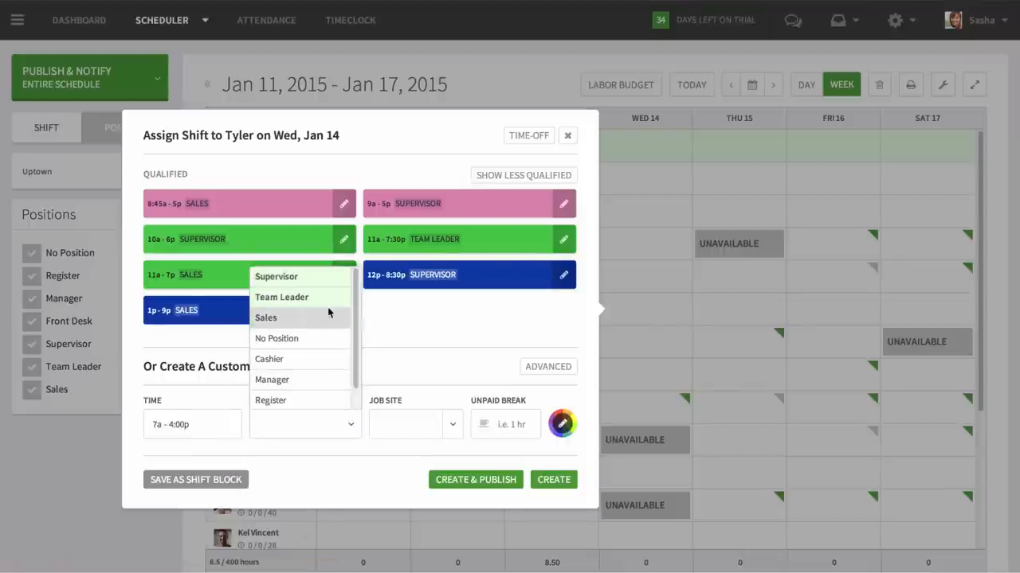
pyautogui.click(265, 317)
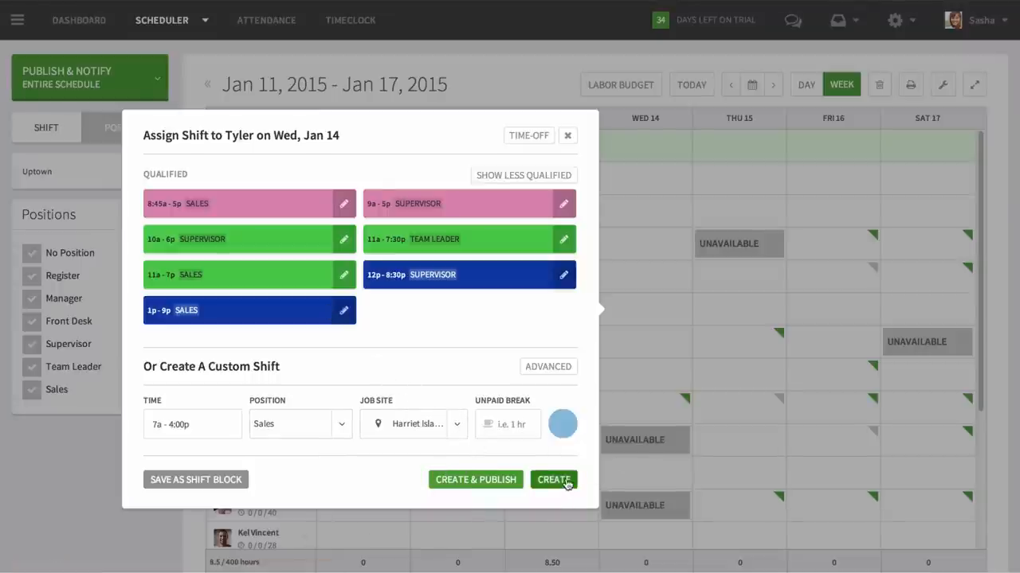
pyautogui.click(554, 479)
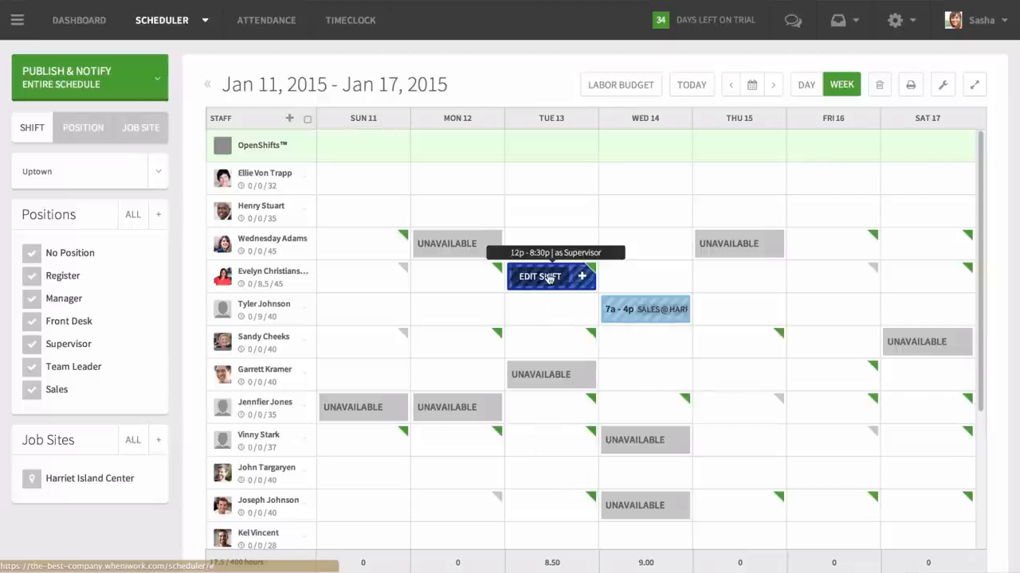